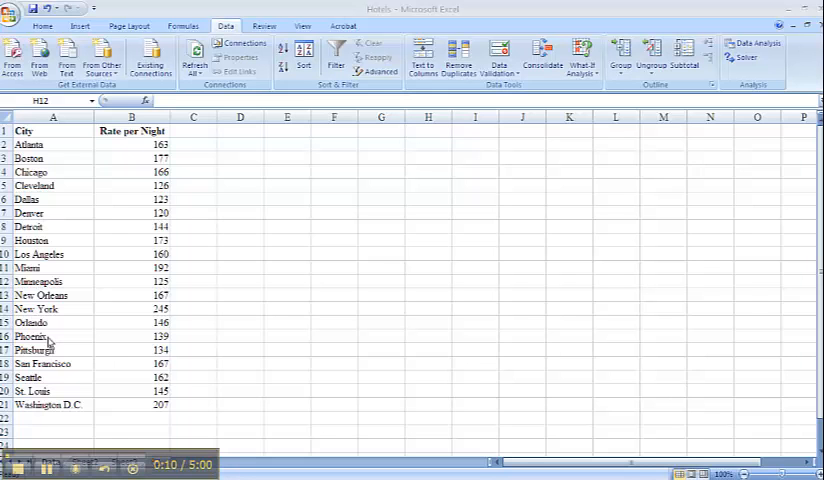
mouse_move(88, 224)
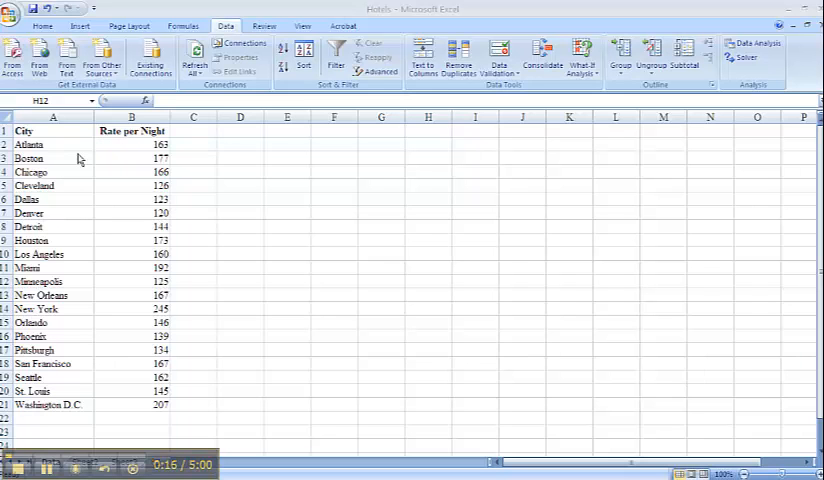
mouse_move(176, 194)
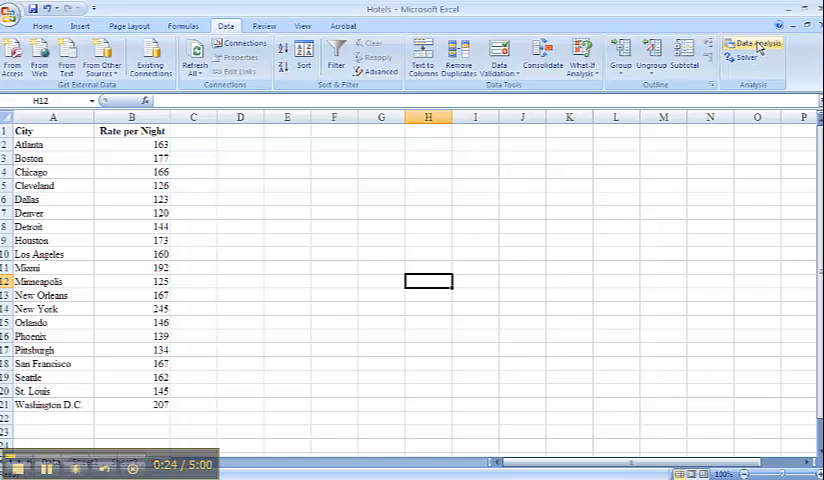
Run Descriptive Statistics on rates $B$2:$B$21 with summary statistics, output at $D$1.
left_click(753, 45)
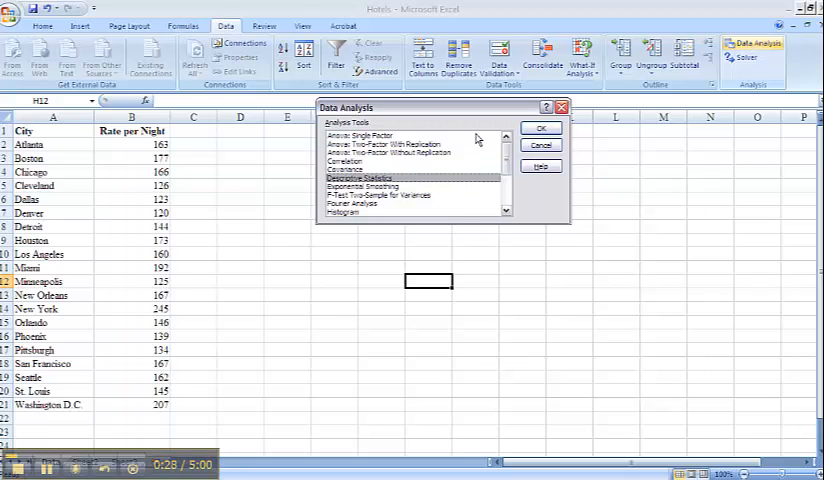
left_click(541, 128)
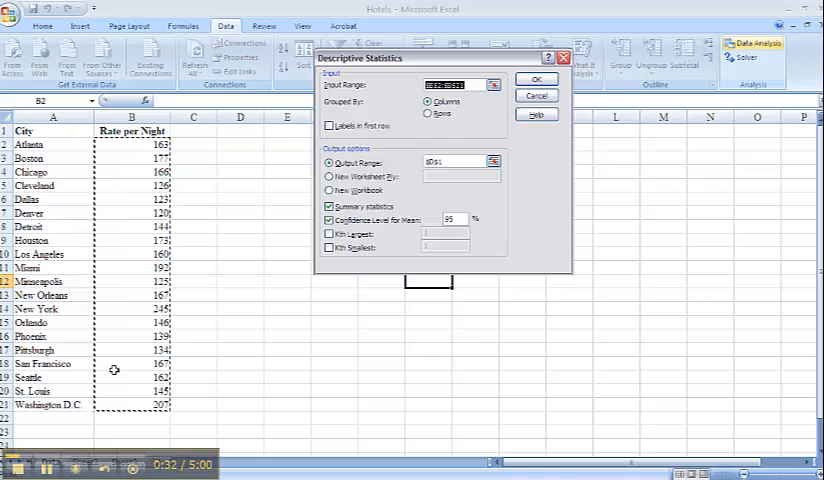
mouse_move(122, 141)
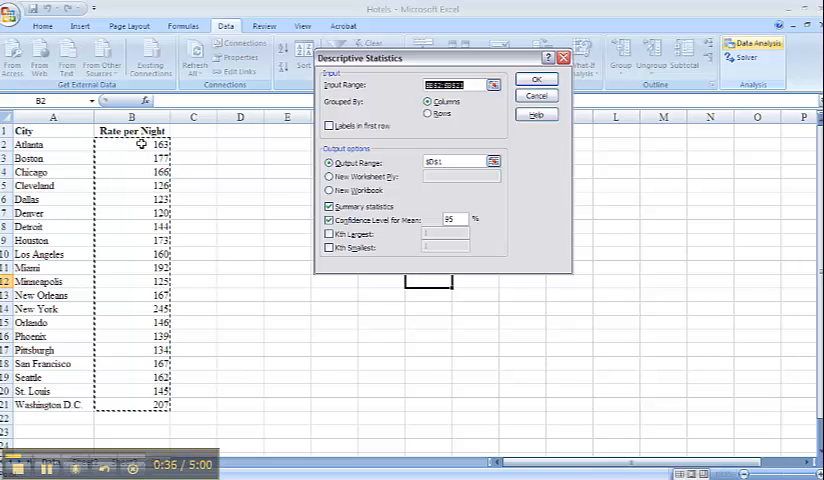
mouse_move(108, 159)
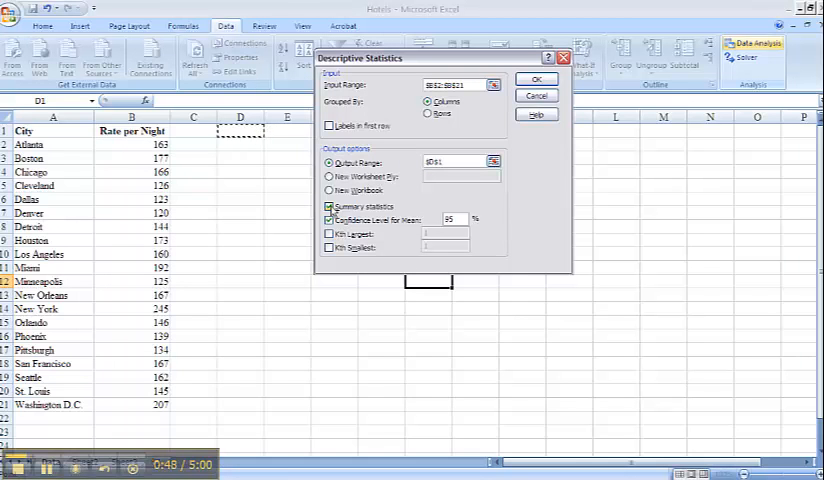
left_click(329, 220)
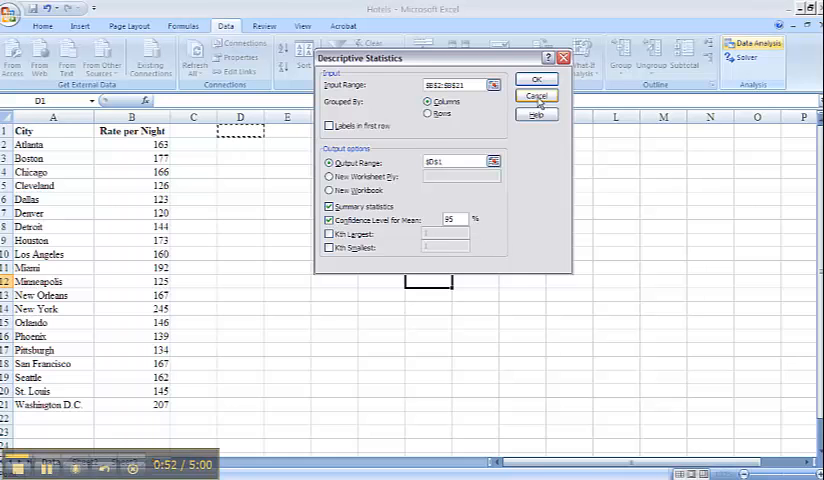
left_click(537, 79)
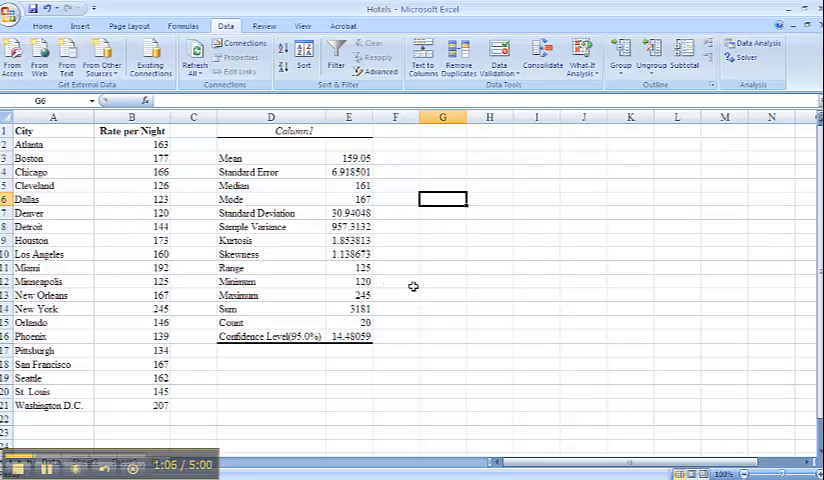
mouse_move(285, 377)
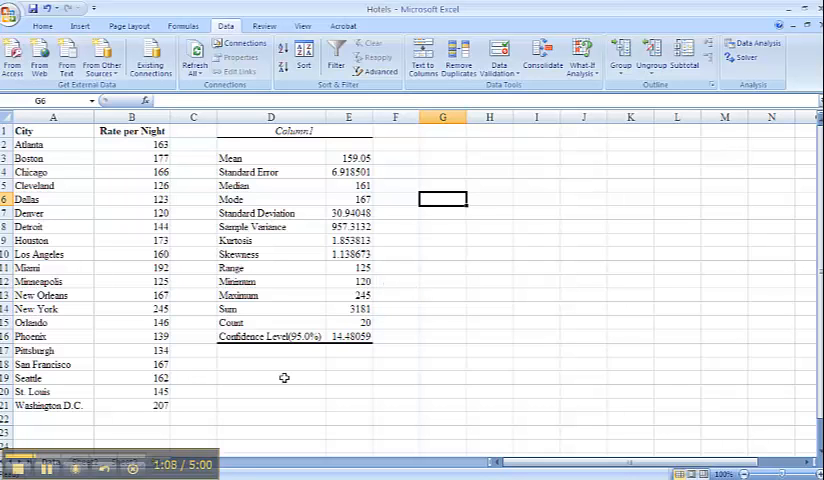
mouse_move(253, 365)
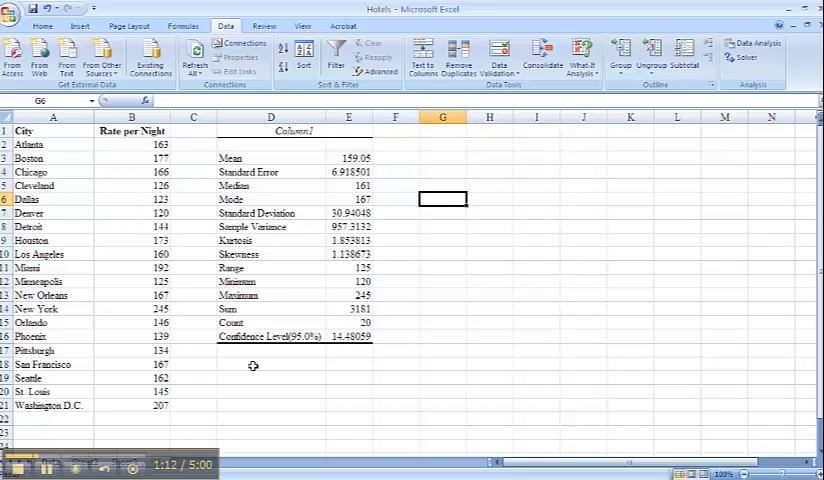
Label D18:D21 Quartile 1–4 and enter =QUARTILE(B2:B21,1) in E18, giving 137.75.
left_click(271, 364)
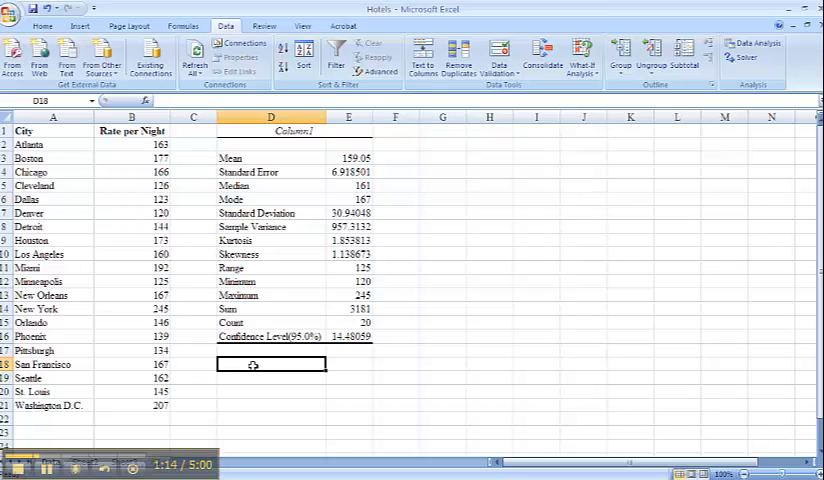
type("Quartl")
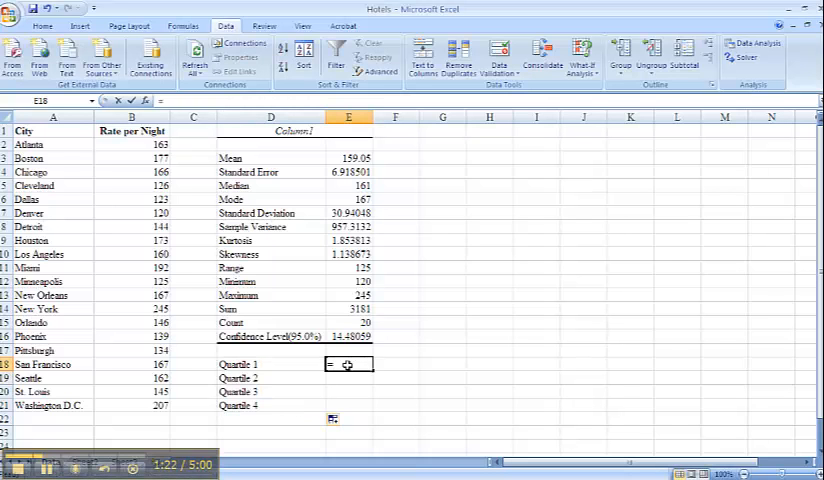
type("=q")
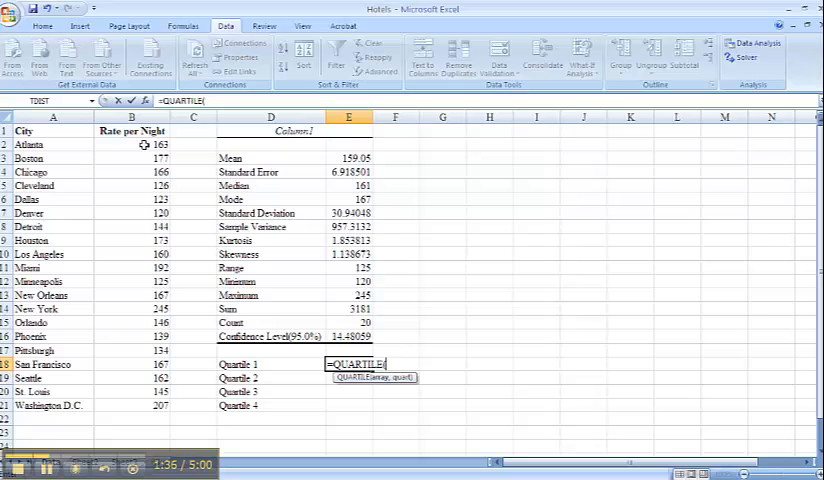
left_click_drag(130, 143, 130, 405)
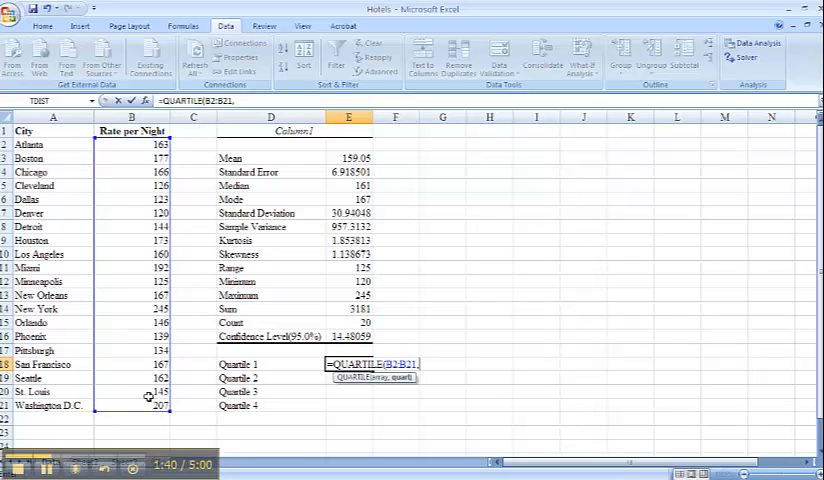
type("1)")
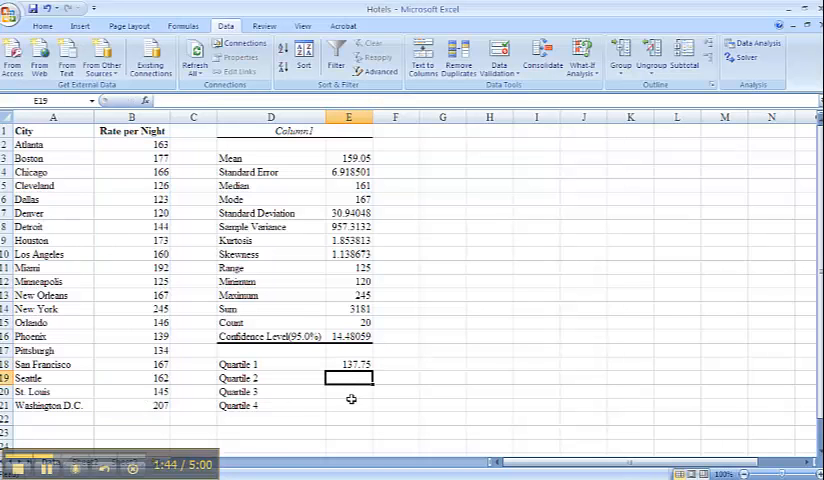
Enter =QUARTILE(B2:B21,2) through 4 in E19:E21, giving 161, 168.5 and 245.
type("=")
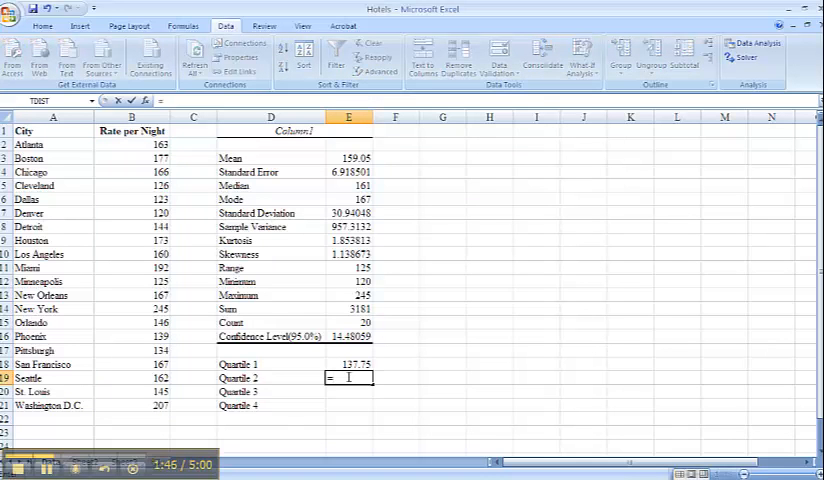
type("=q")
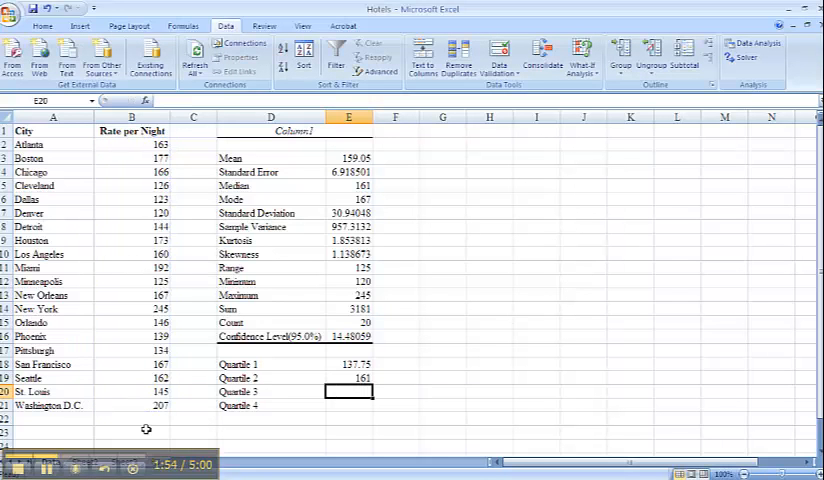
type("=q")
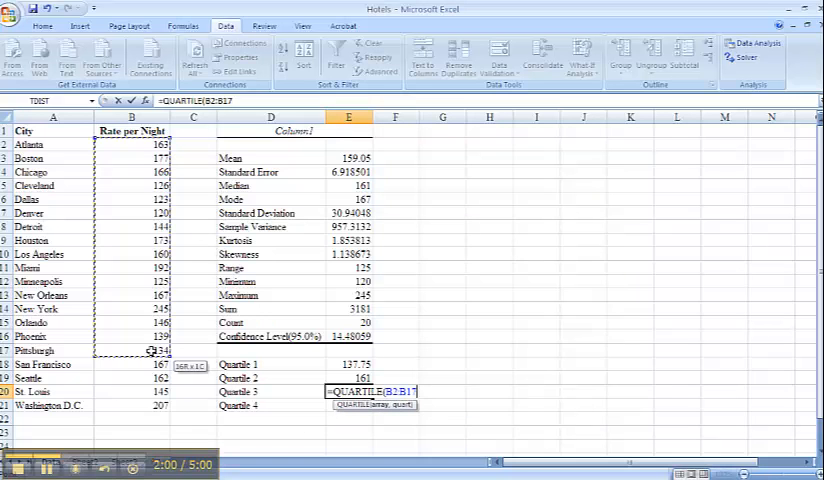
left_click_drag(131, 350, 131, 405)
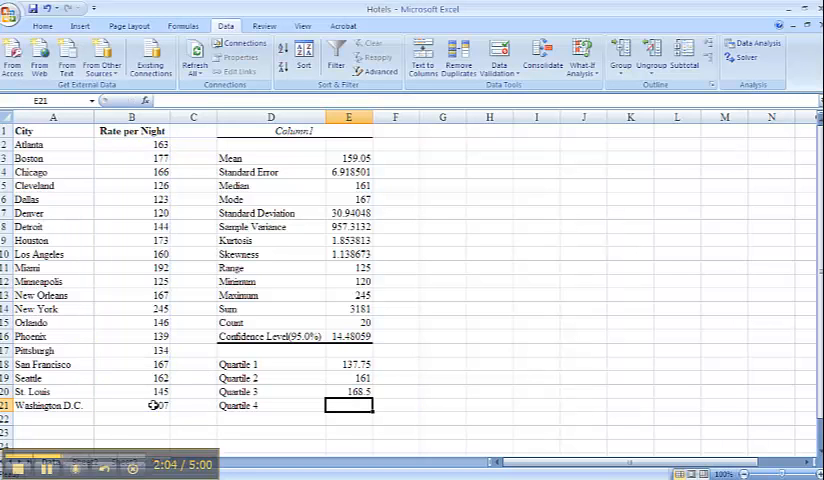
type("=")
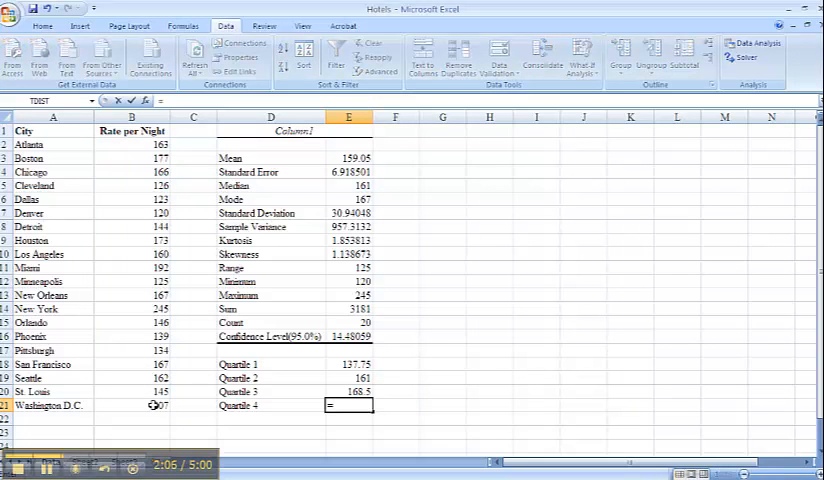
type("=q")
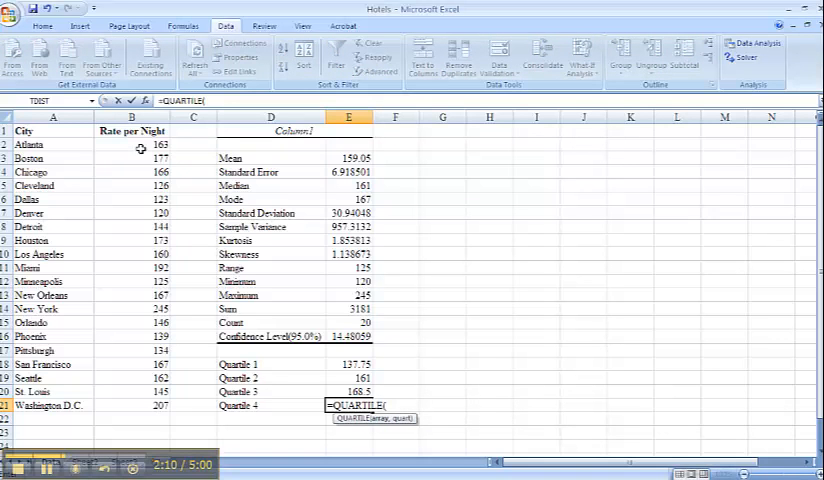
left_click_drag(130, 144, 130, 405)
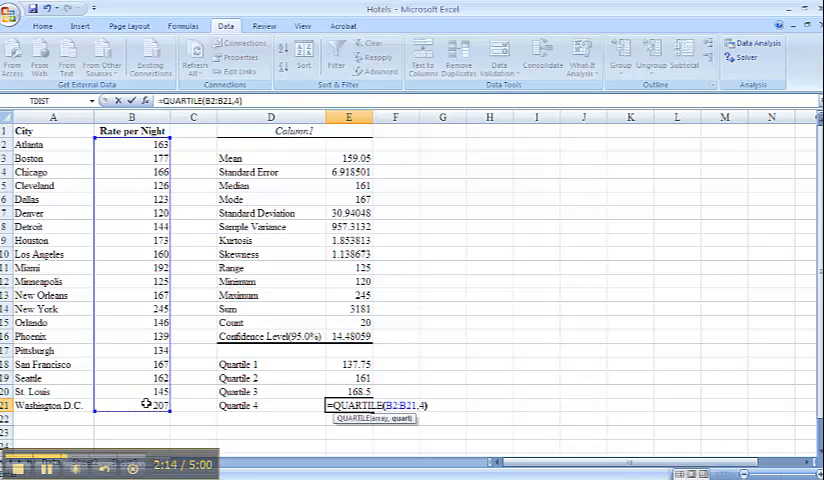
key("enter")
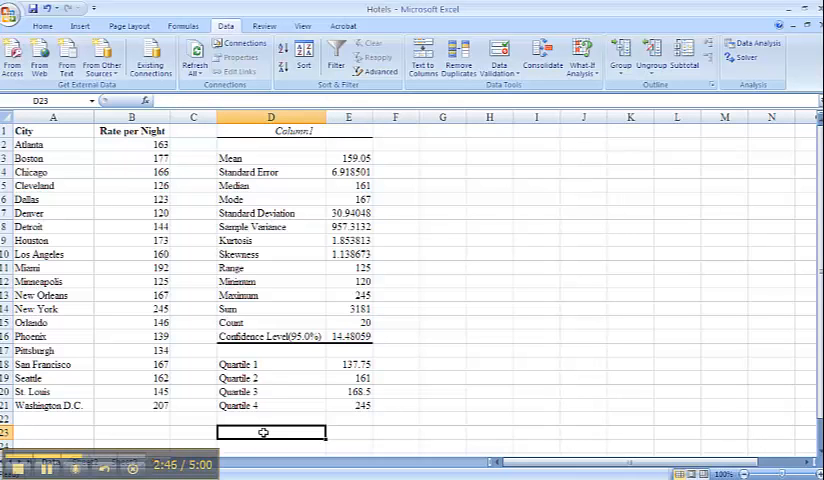
Label D23 'percentile' and enter =PERCENTILE(B2:B21,0.5) in E23, giving 161.
type("percent")
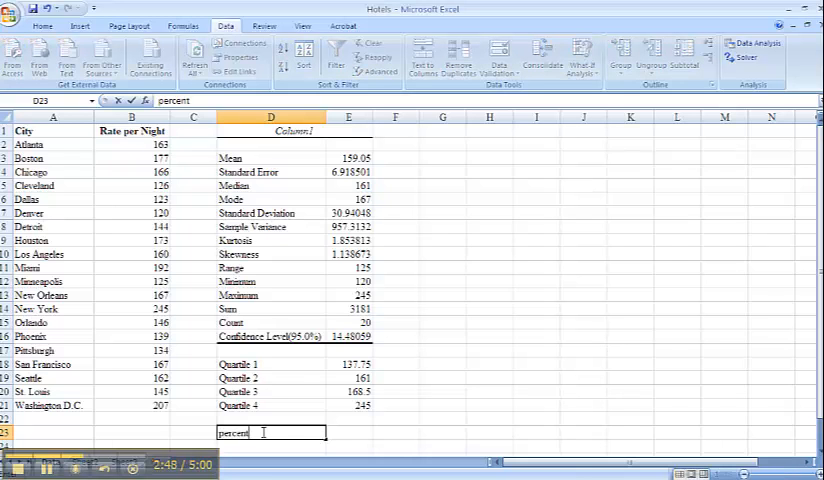
key("enter")
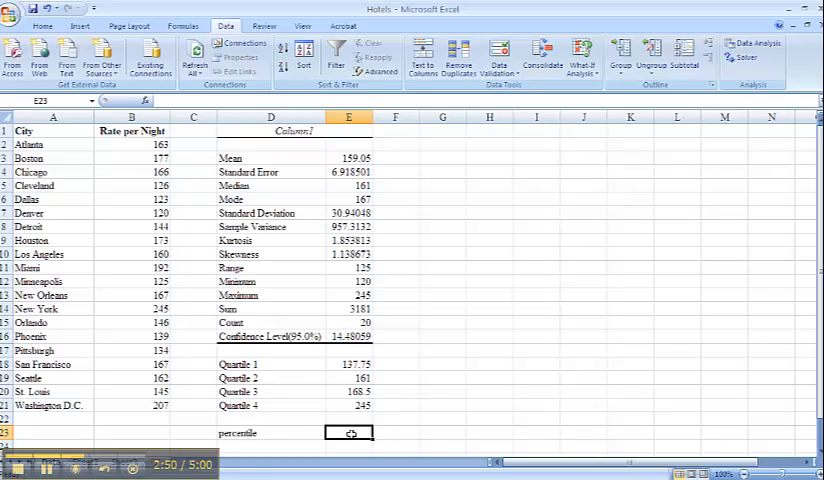
type("=")
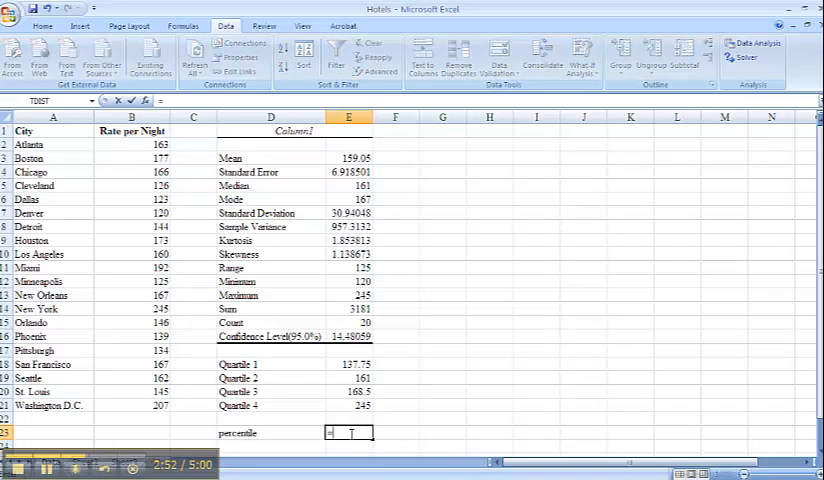
type("per")
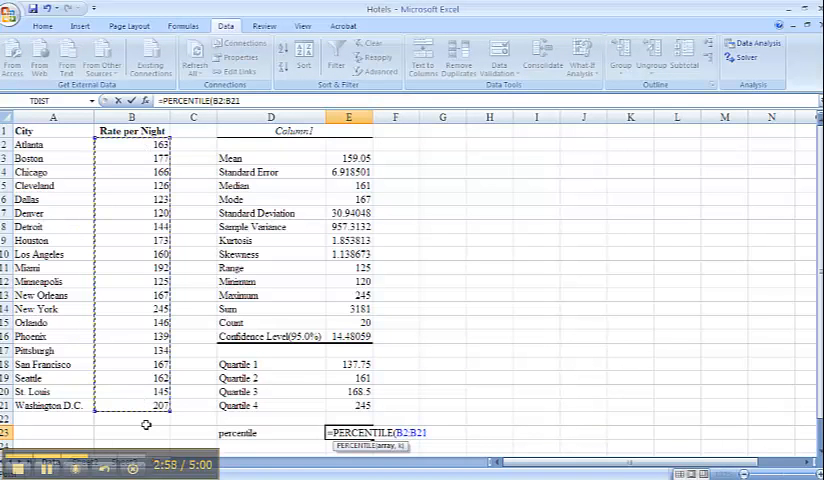
type(",")
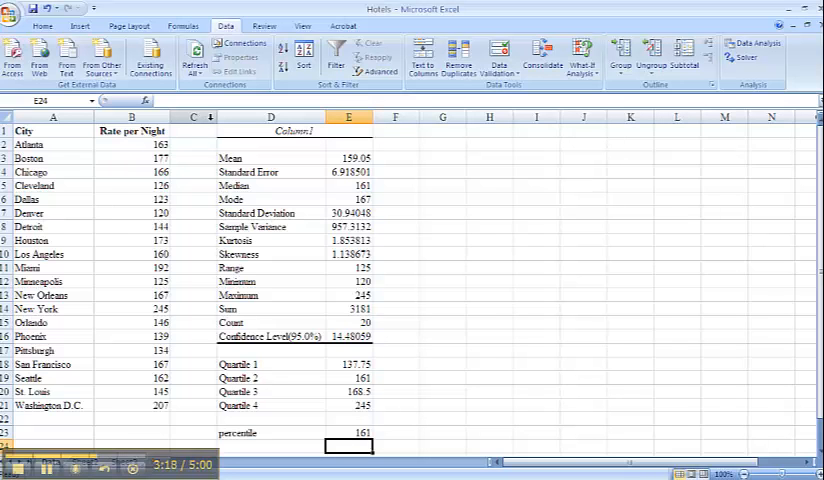
Insert a new column C and head it Z-Scores.
right_click(193, 117)
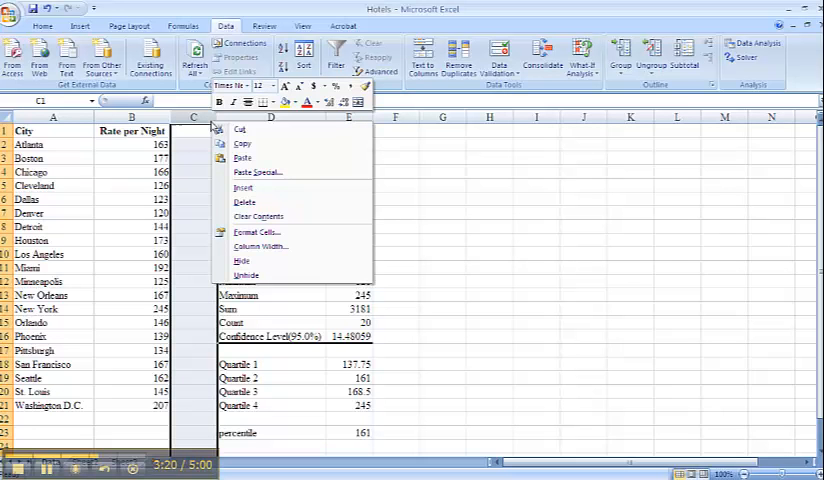
mouse_move(244, 191)
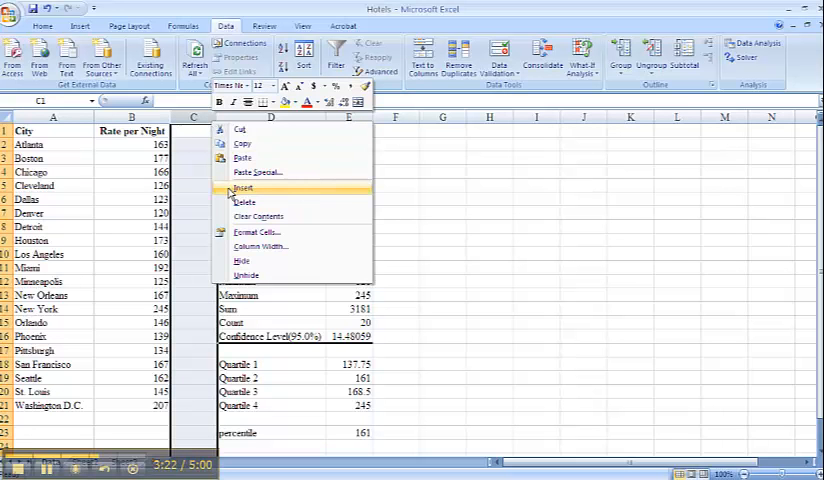
left_click(244, 190)
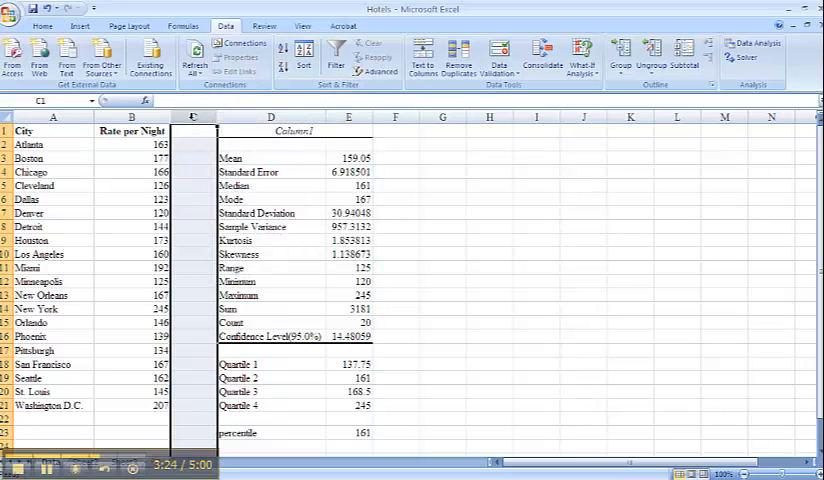
right_click(193, 130)
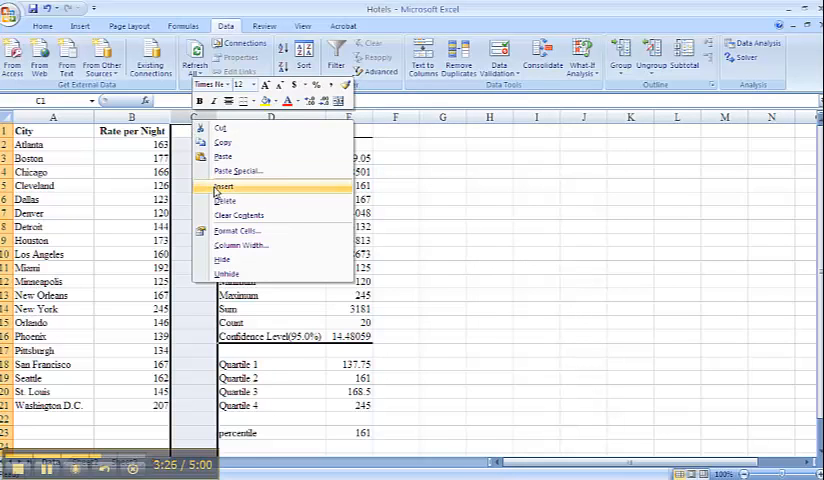
left_click(225, 187)
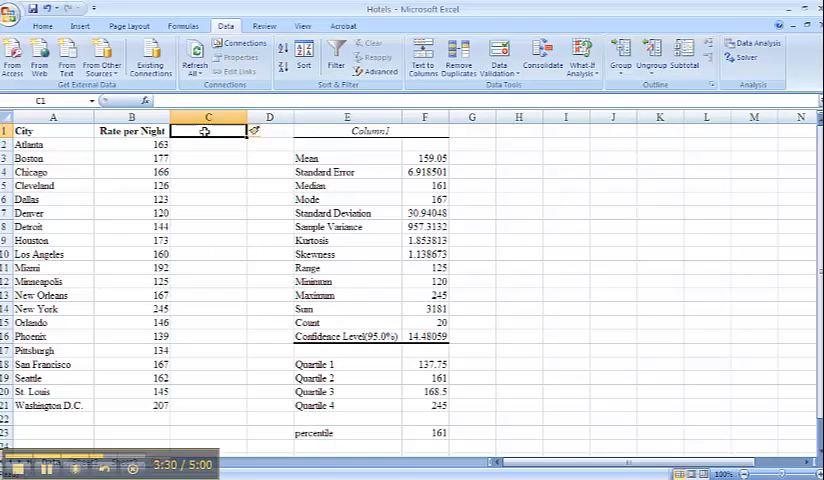
type("z-s")
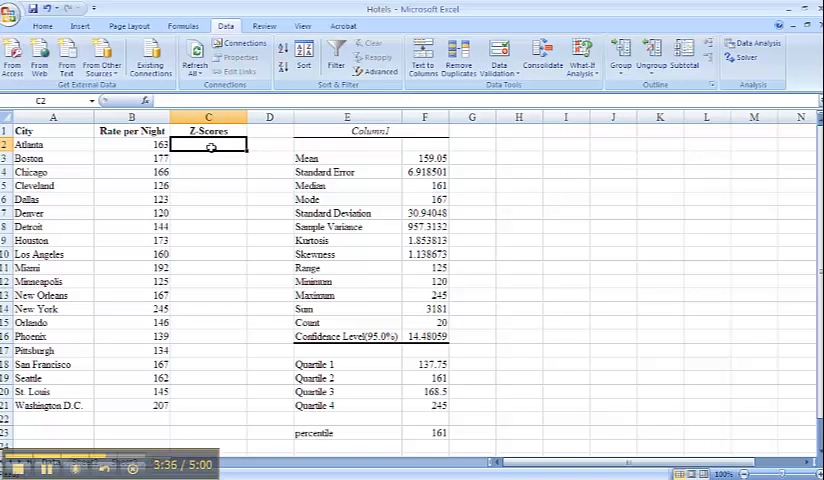
Enter =STANDARDIZE(B2,$F$3,$F$7) in C2 and fill it down to C21.
type("=")
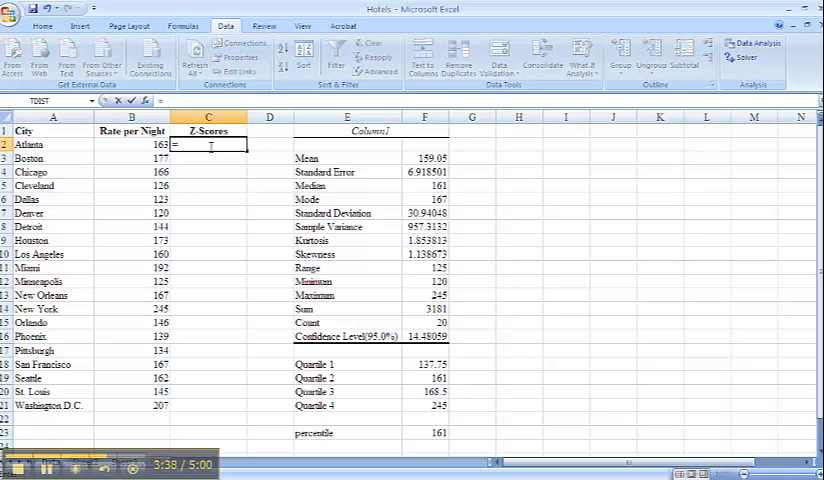
type("St")
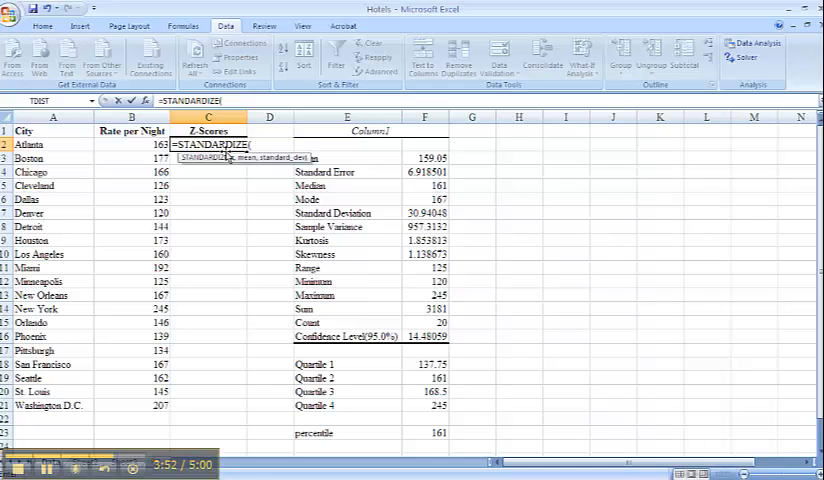
mouse_move(45, 144)
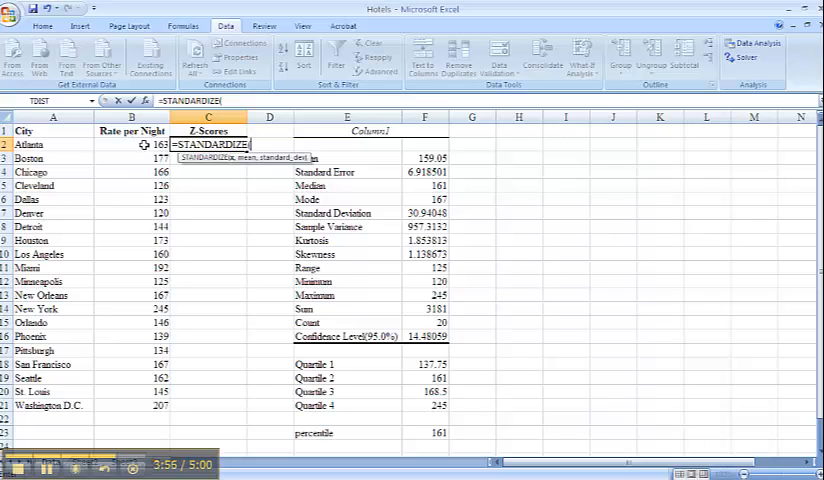
left_click(118, 144)
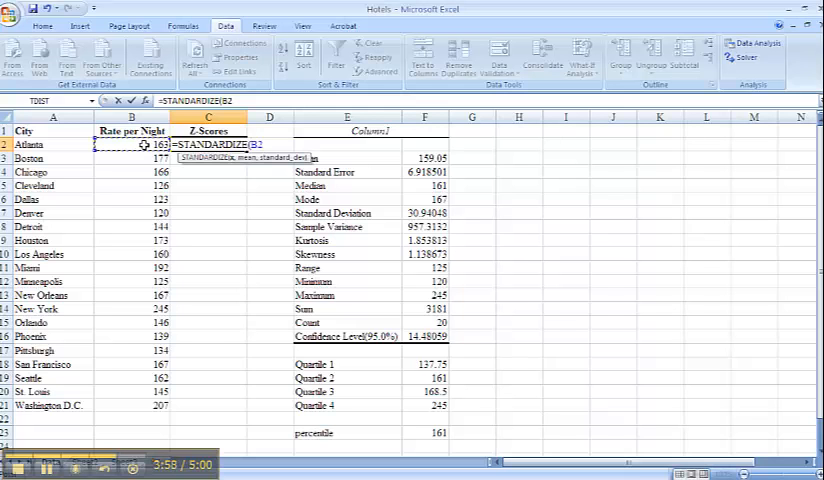
type(",")
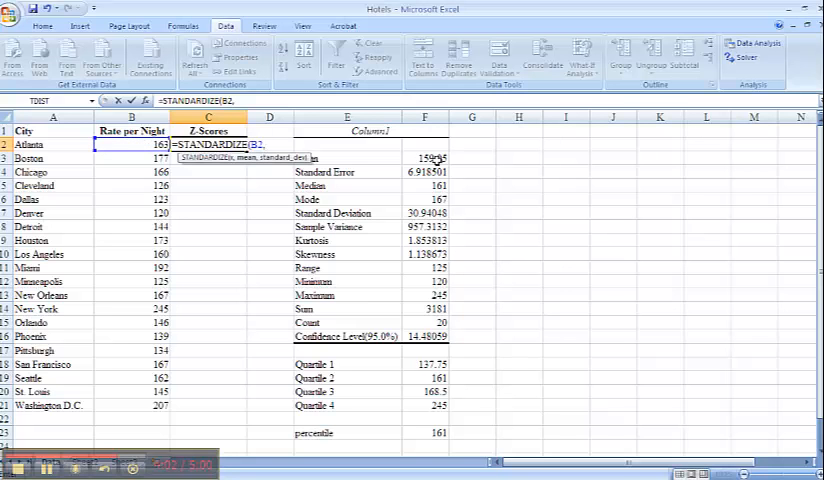
left_click(423, 158)
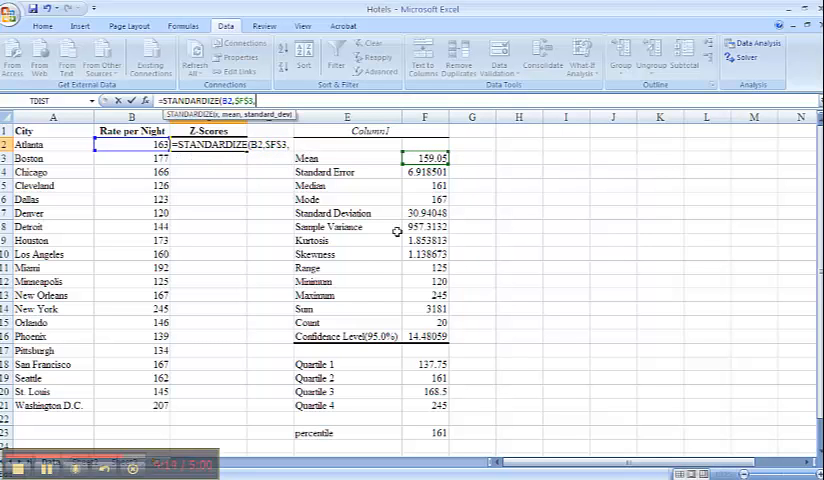
left_click(424, 213)
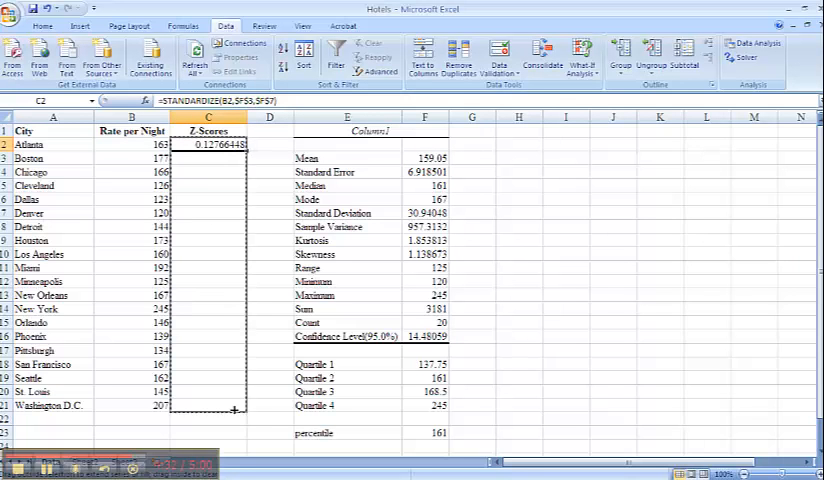
left_click_drag(236, 151, 236, 412)
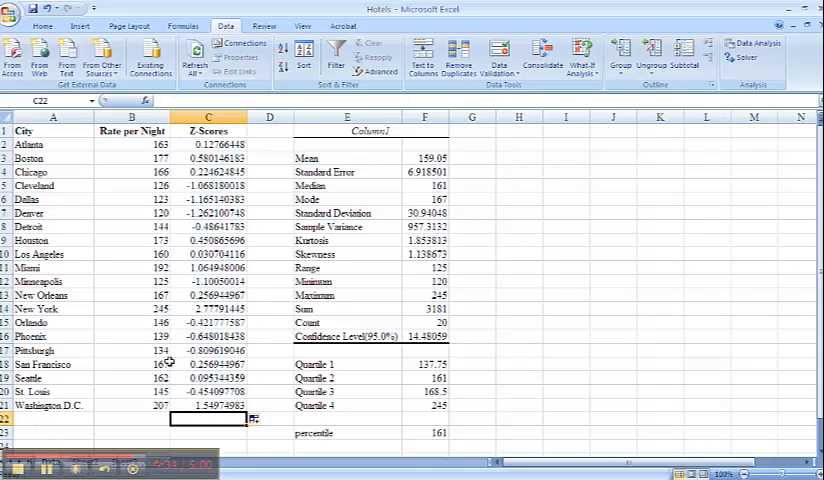